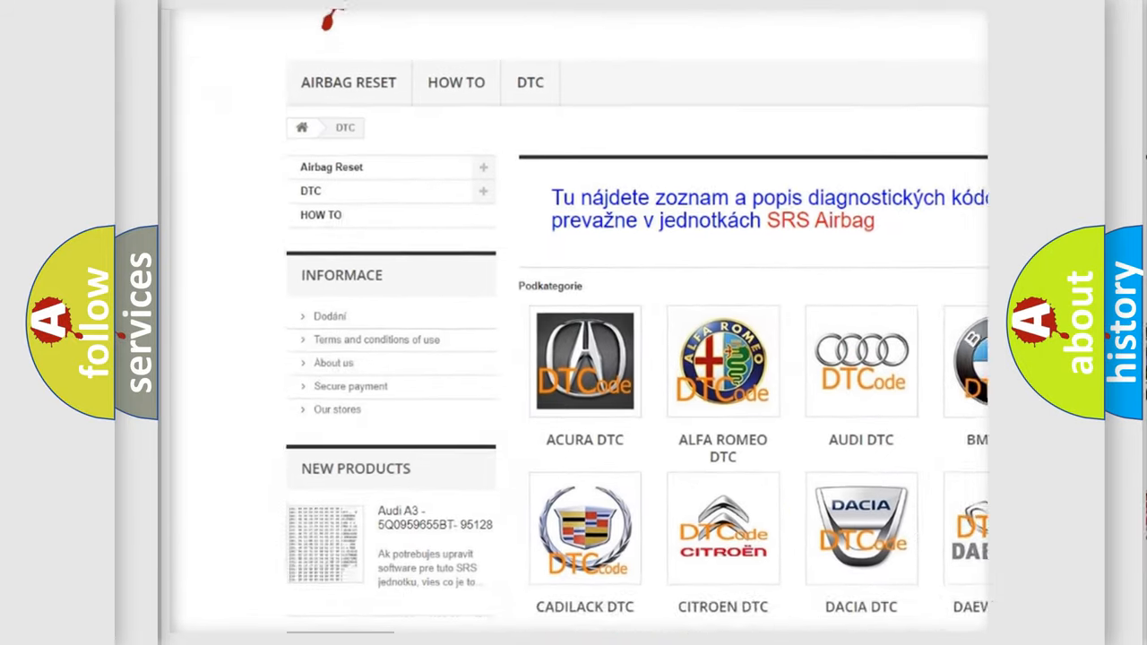
scroll(down, 3)
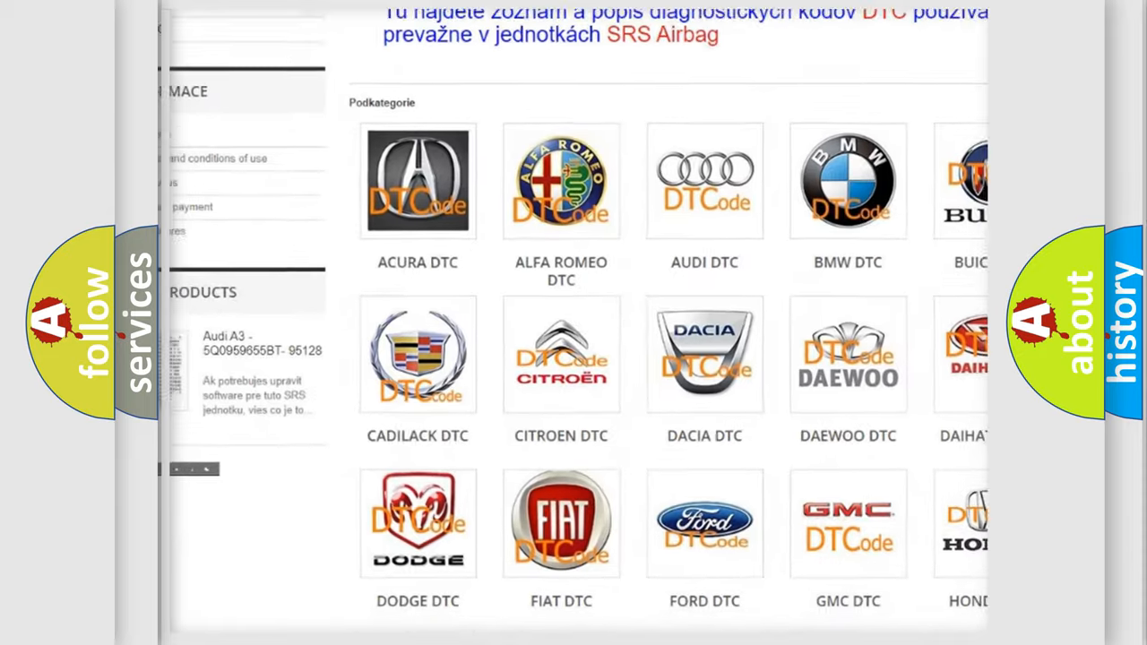
scroll(down, 3)
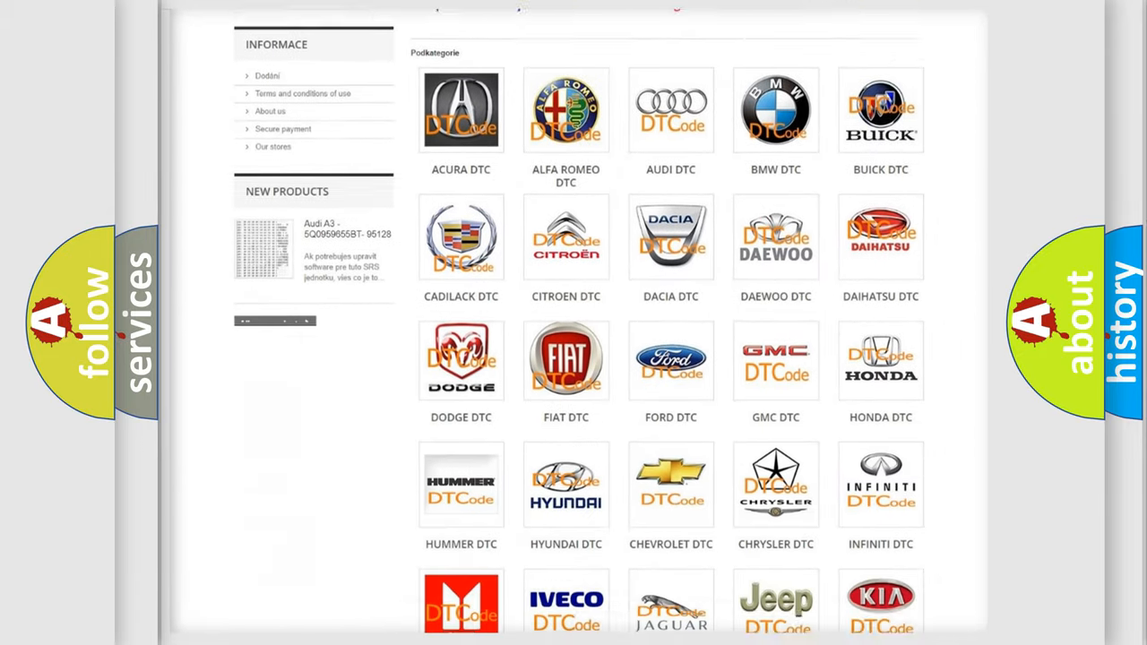
scroll(down, 3)
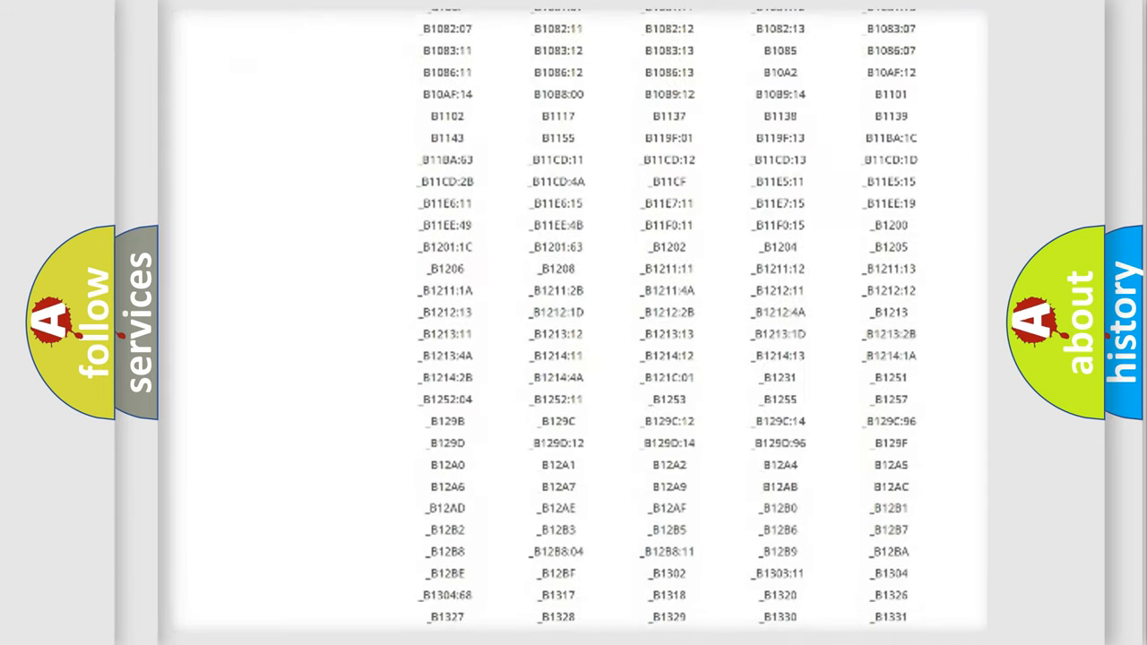
scroll(down, 3)
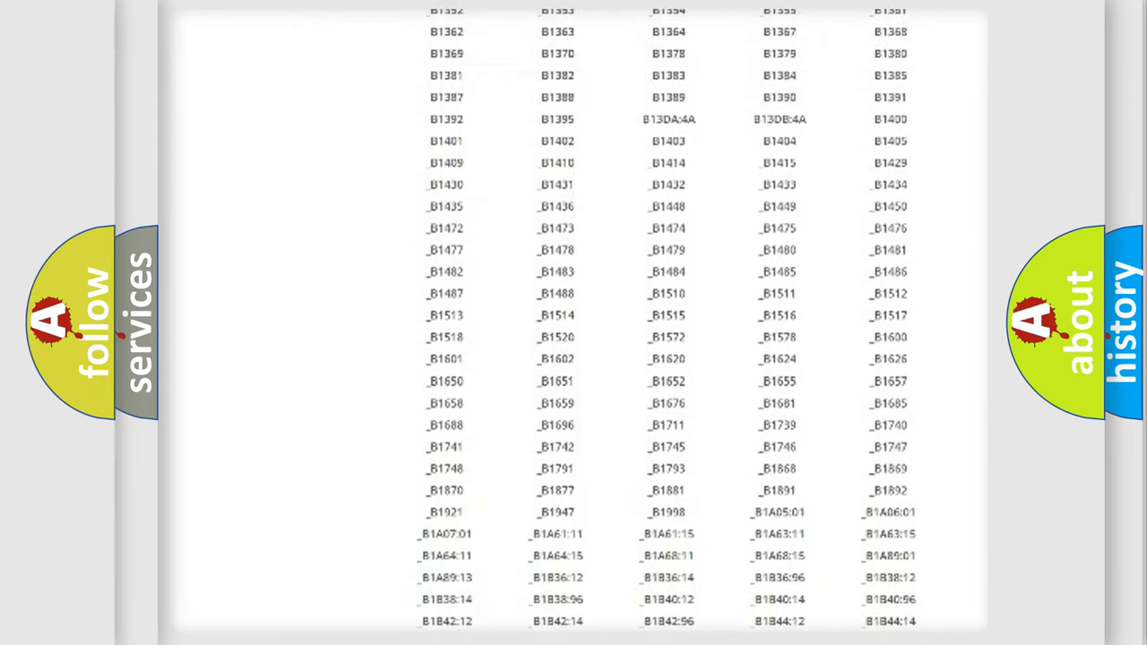